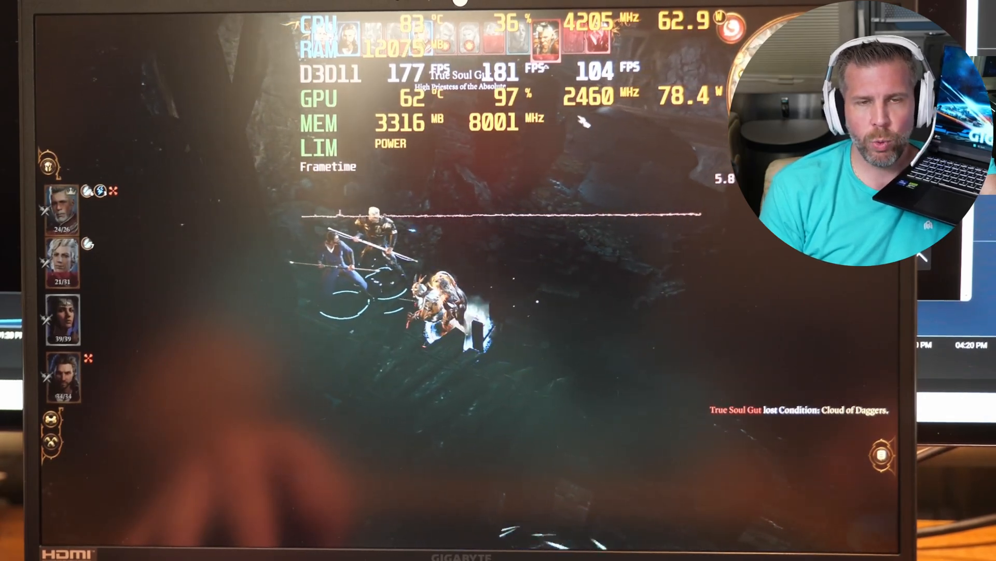
Close the Gigabyte G6X details and highlight the Acer Nitro V 16's $859.00 price in the list.
key("capslock")
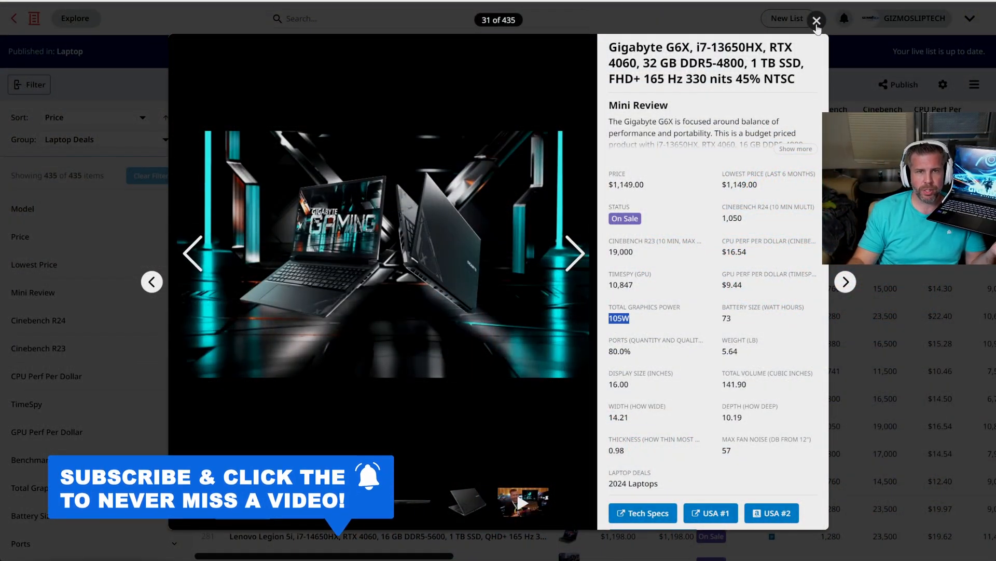
left_click(817, 19)
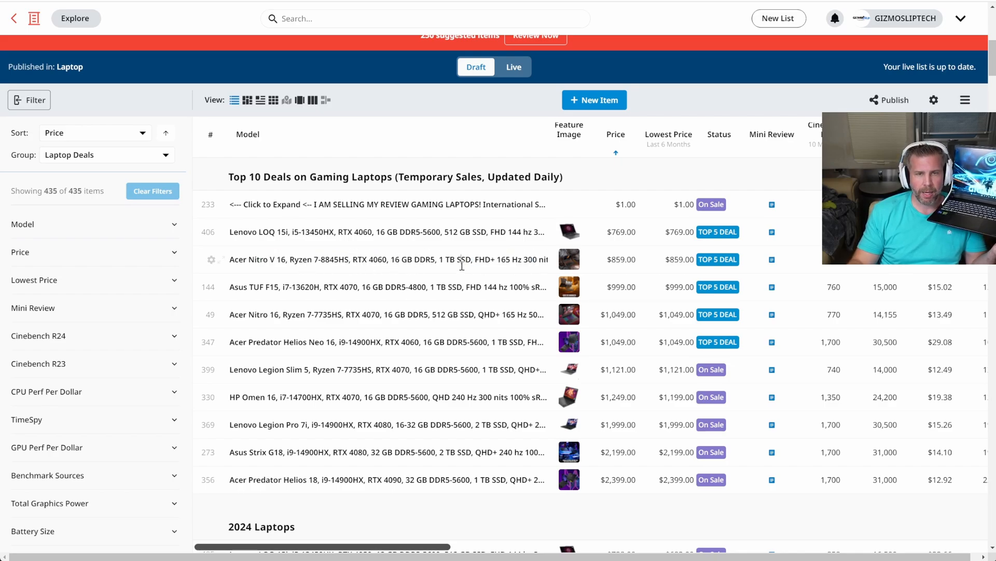
left_click(620, 258)
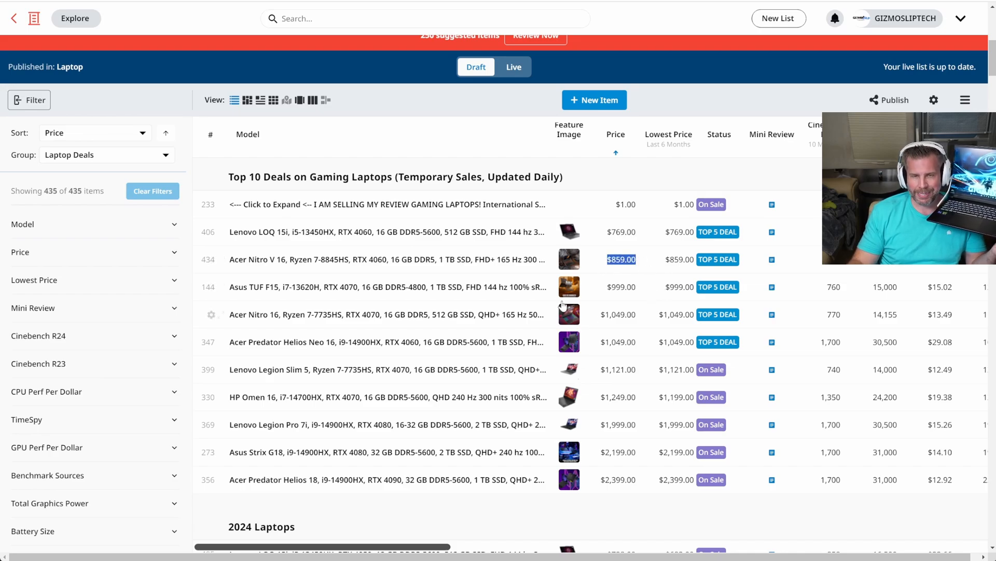
mouse_move(443, 291)
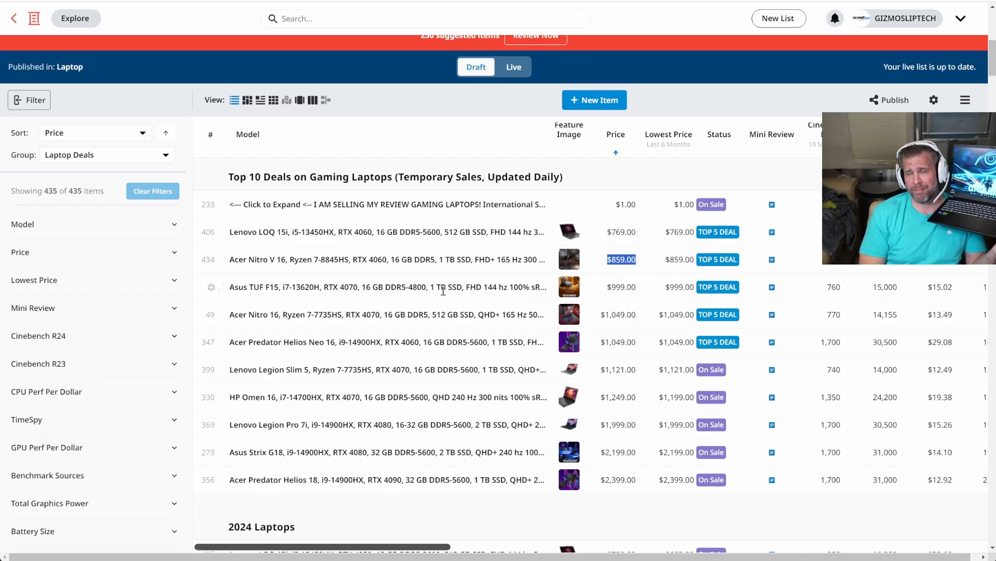